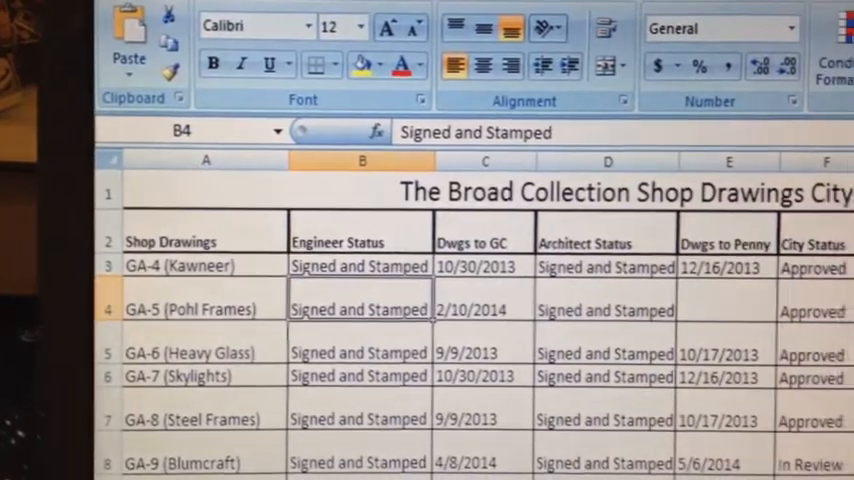
scroll("right", 3)
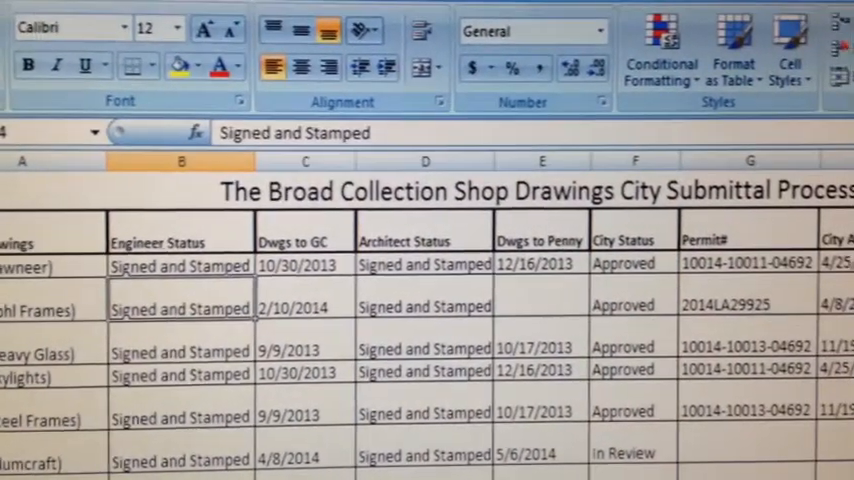
scroll("right", 3)
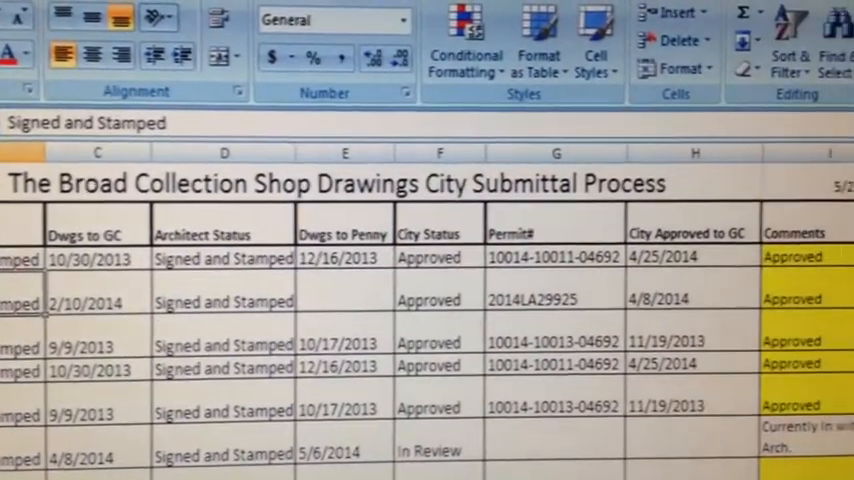